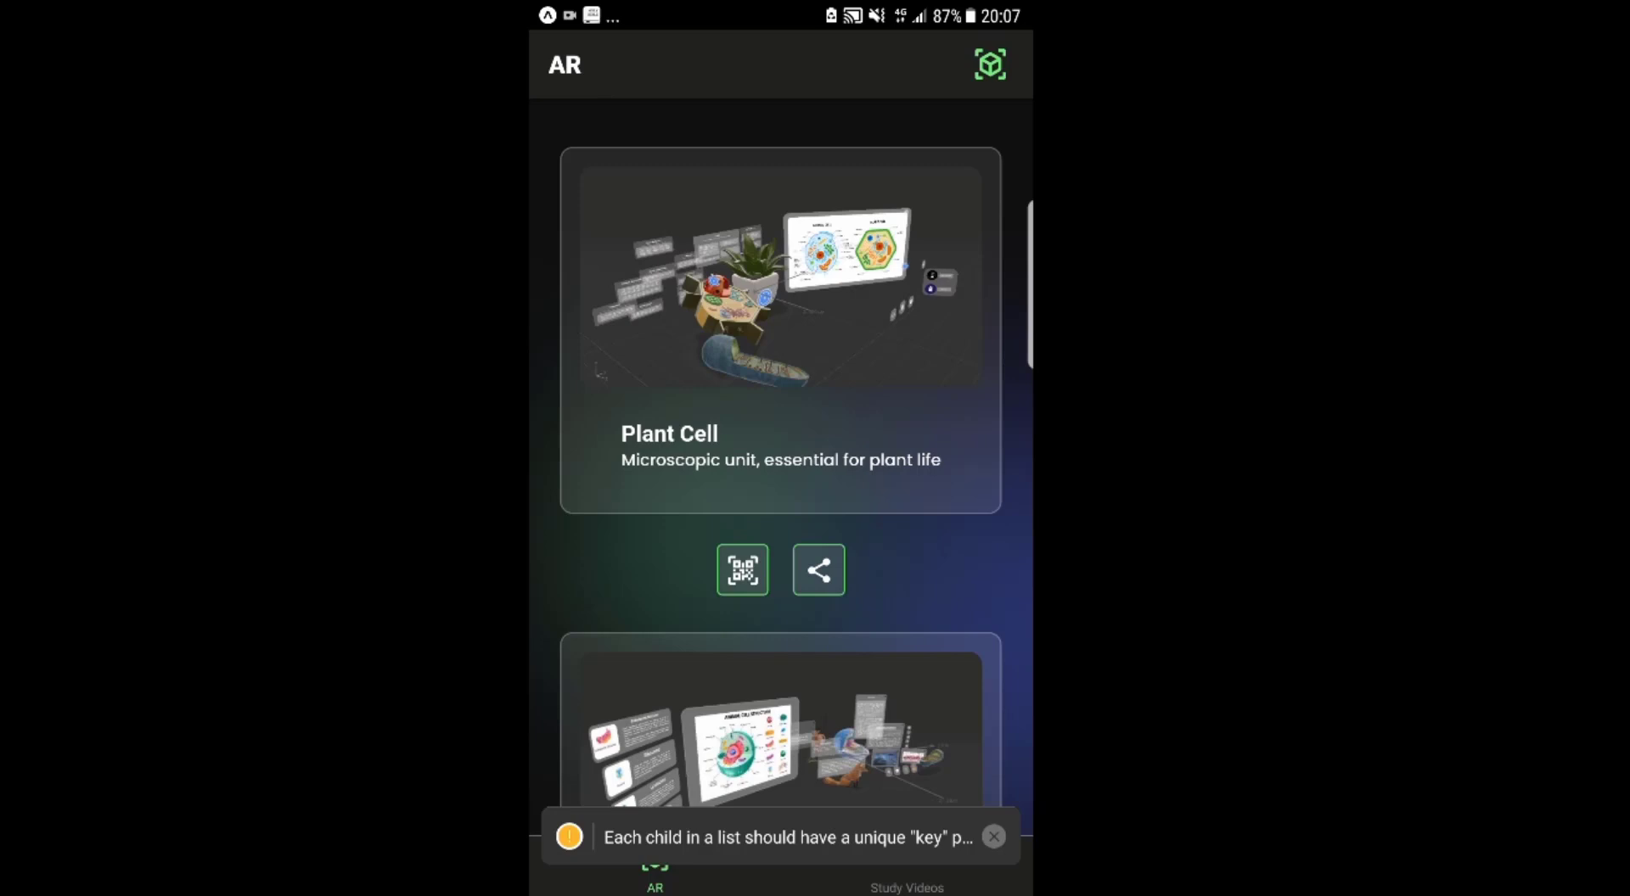
# Step: Return to the LearnAR AR catalogue from Recents and dismiss the unique list key warning
pyautogui.click(818, 570)
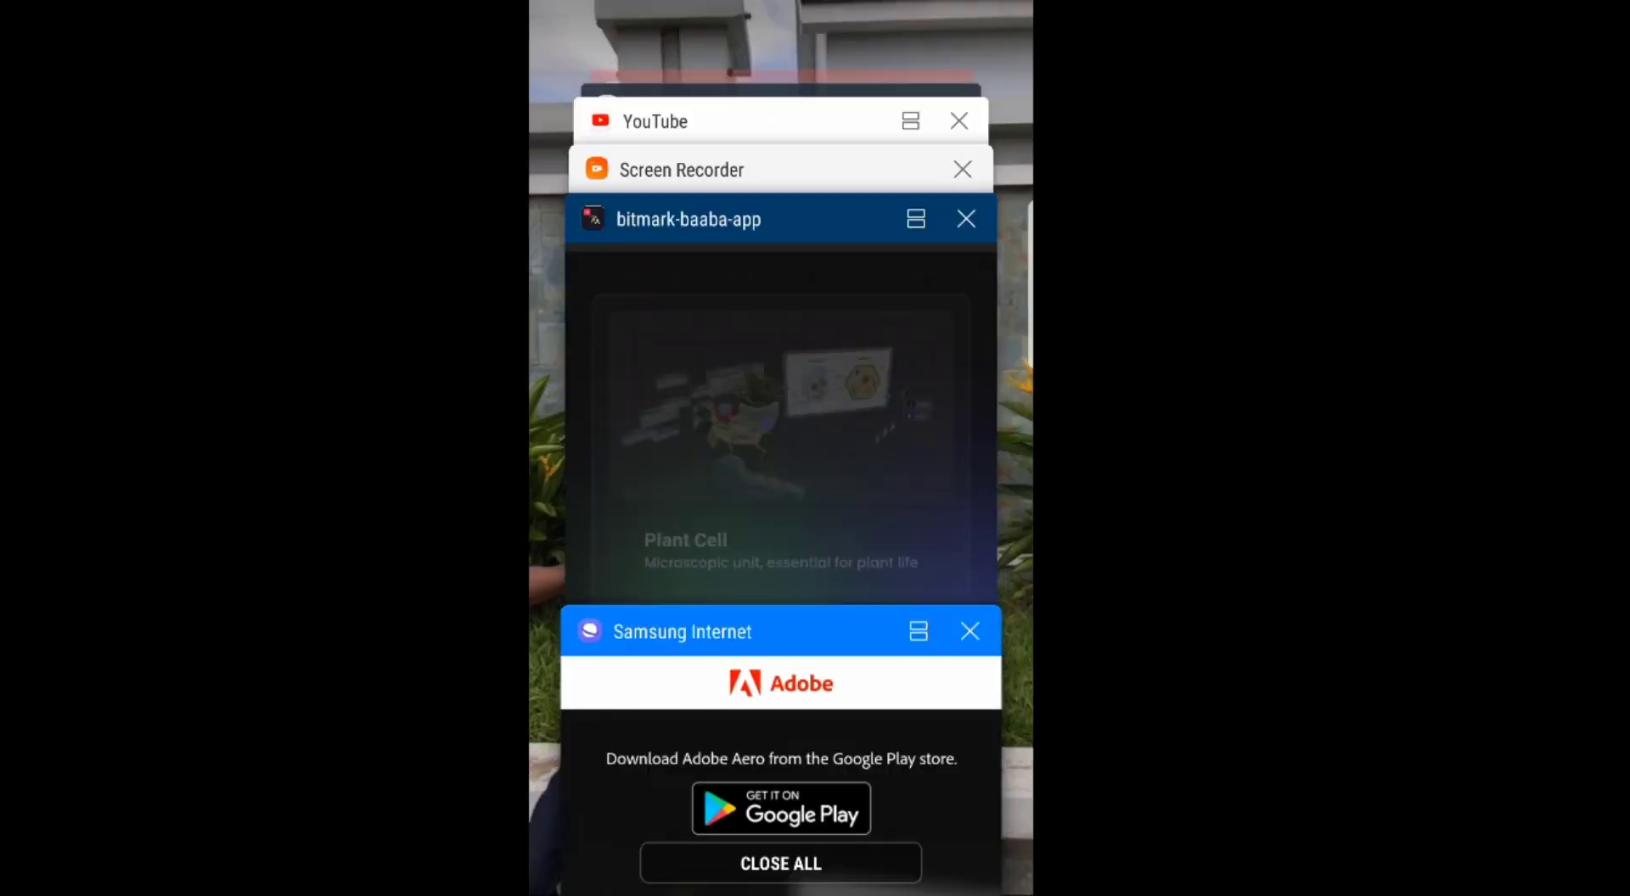
pyautogui.click(779, 416)
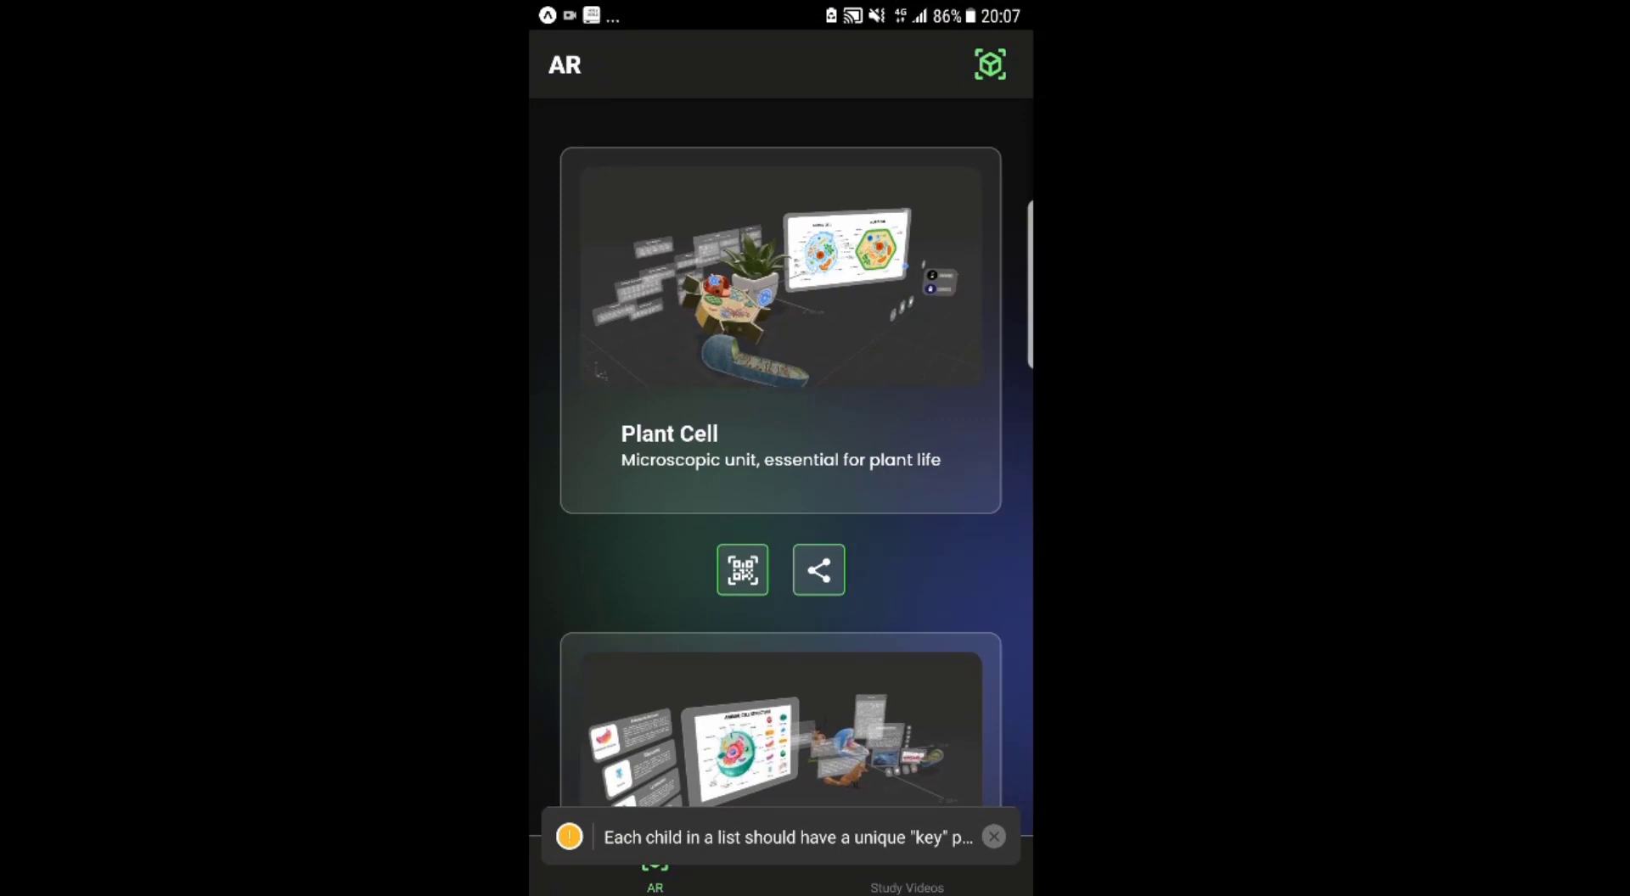
pyautogui.click(991, 836)
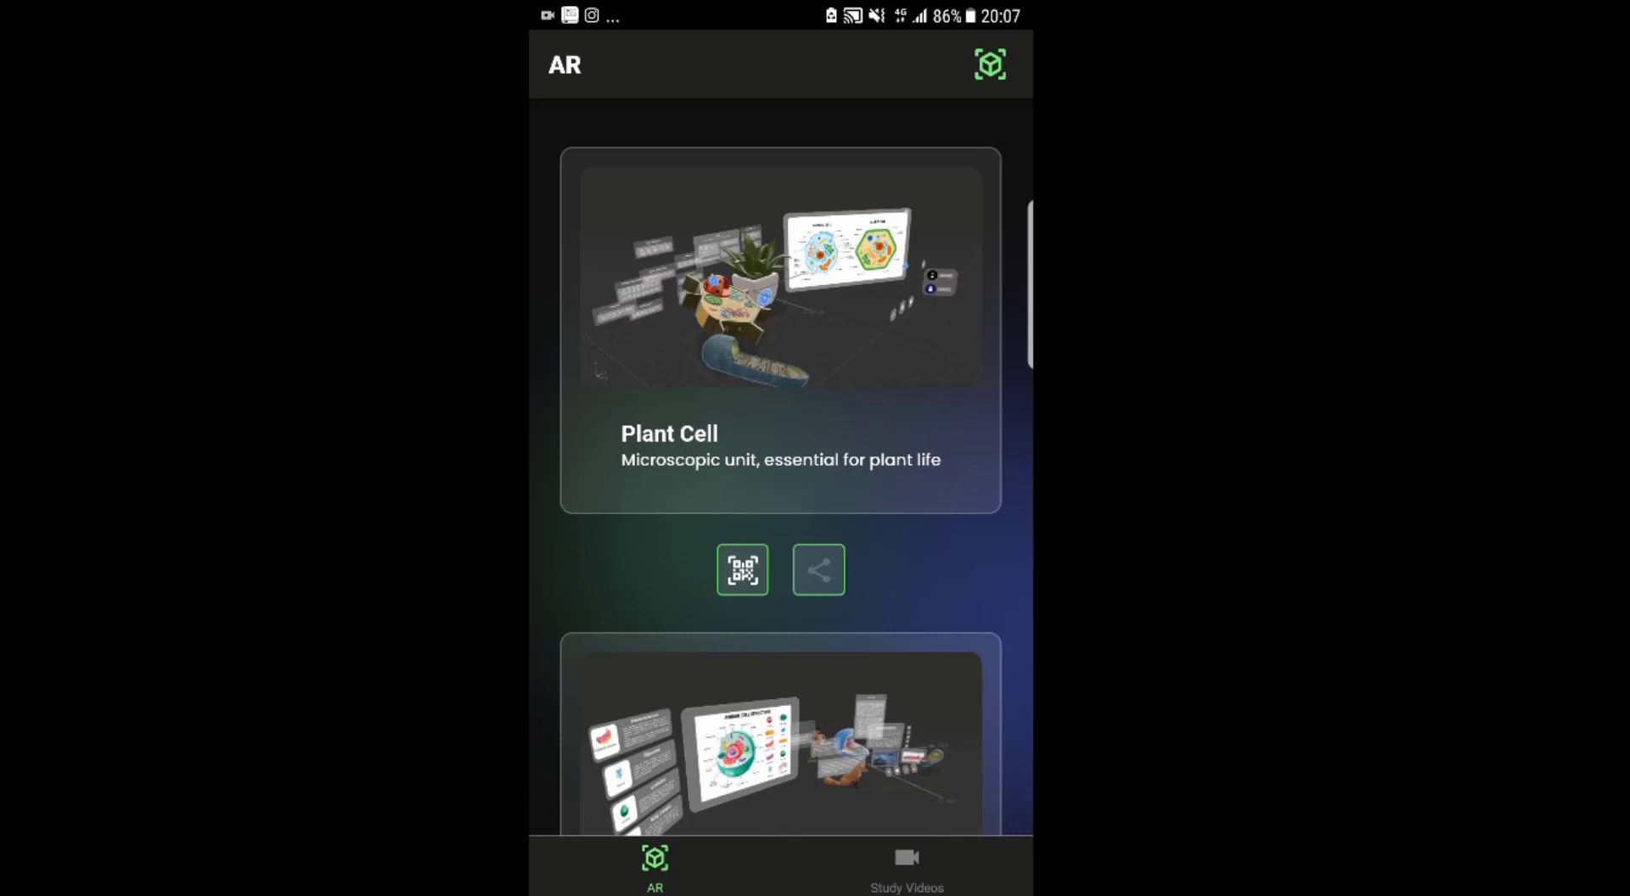
# Step: Share the Plant Cell Adobe Aero link to a WhatsApp chat
pyautogui.click(818, 569)
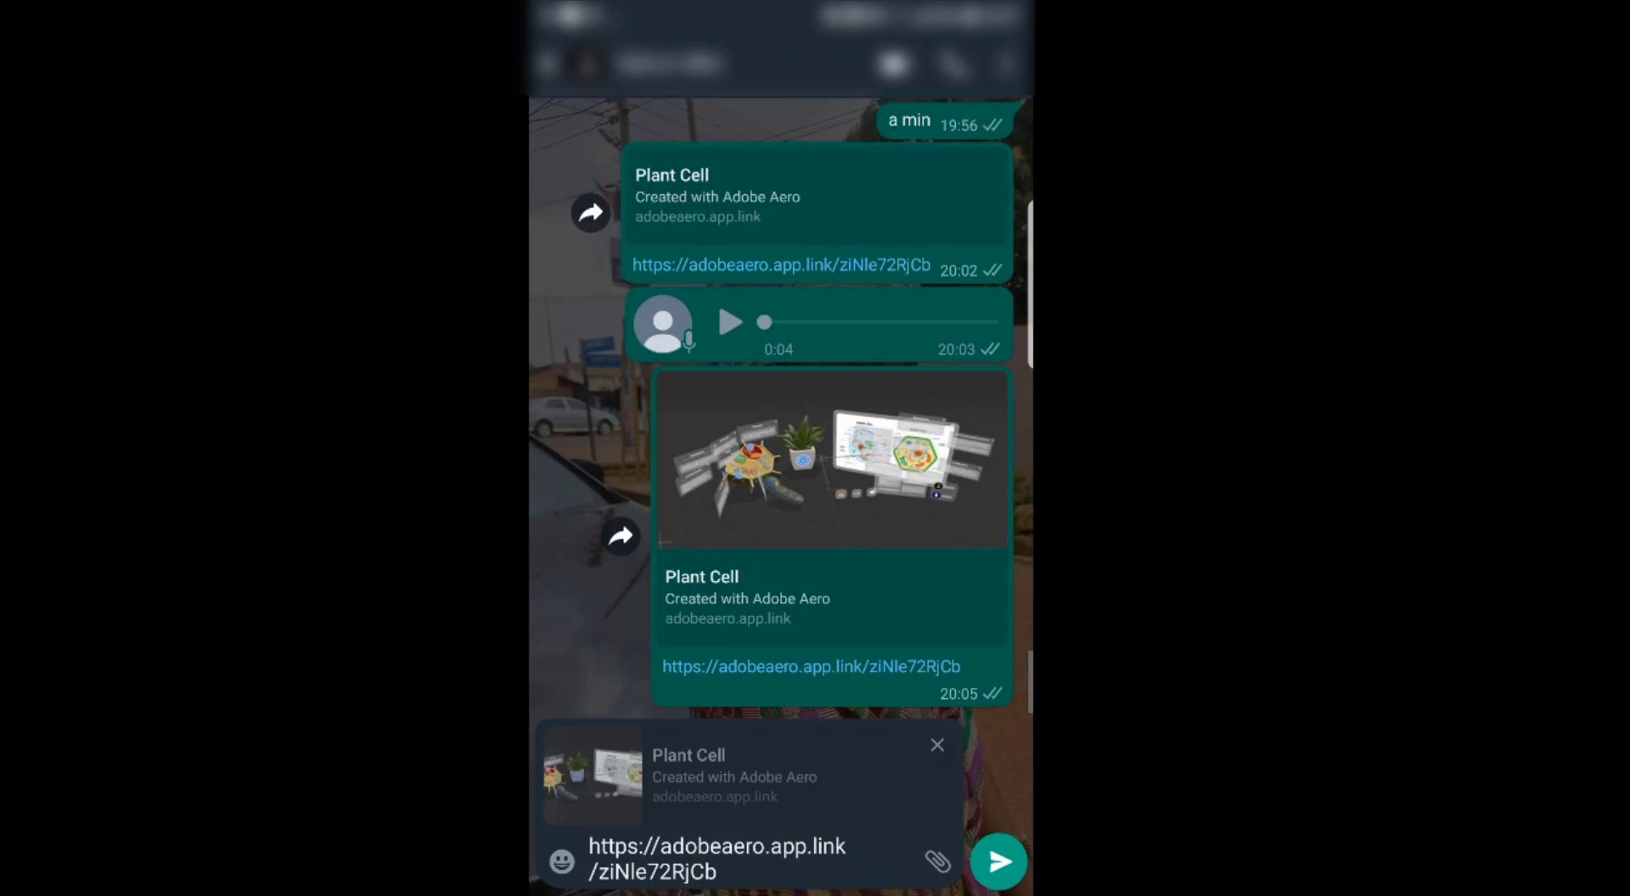
pyautogui.click(996, 861)
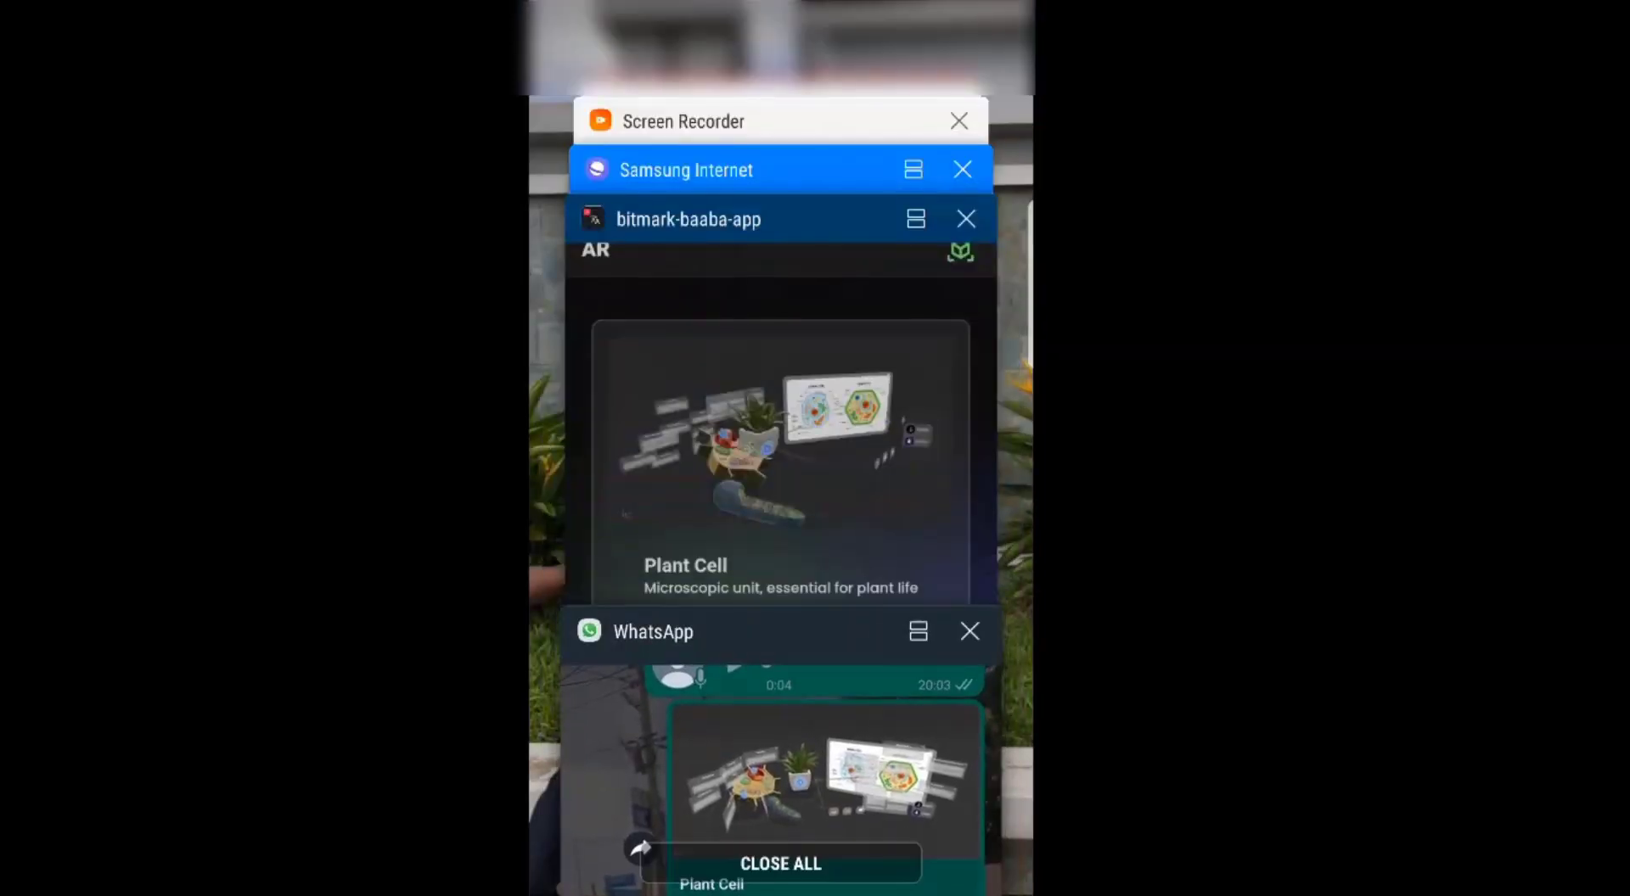
# Step: Back in LearnAR, display the Plant Cell QR code, then close it
pyautogui.click(686, 218)
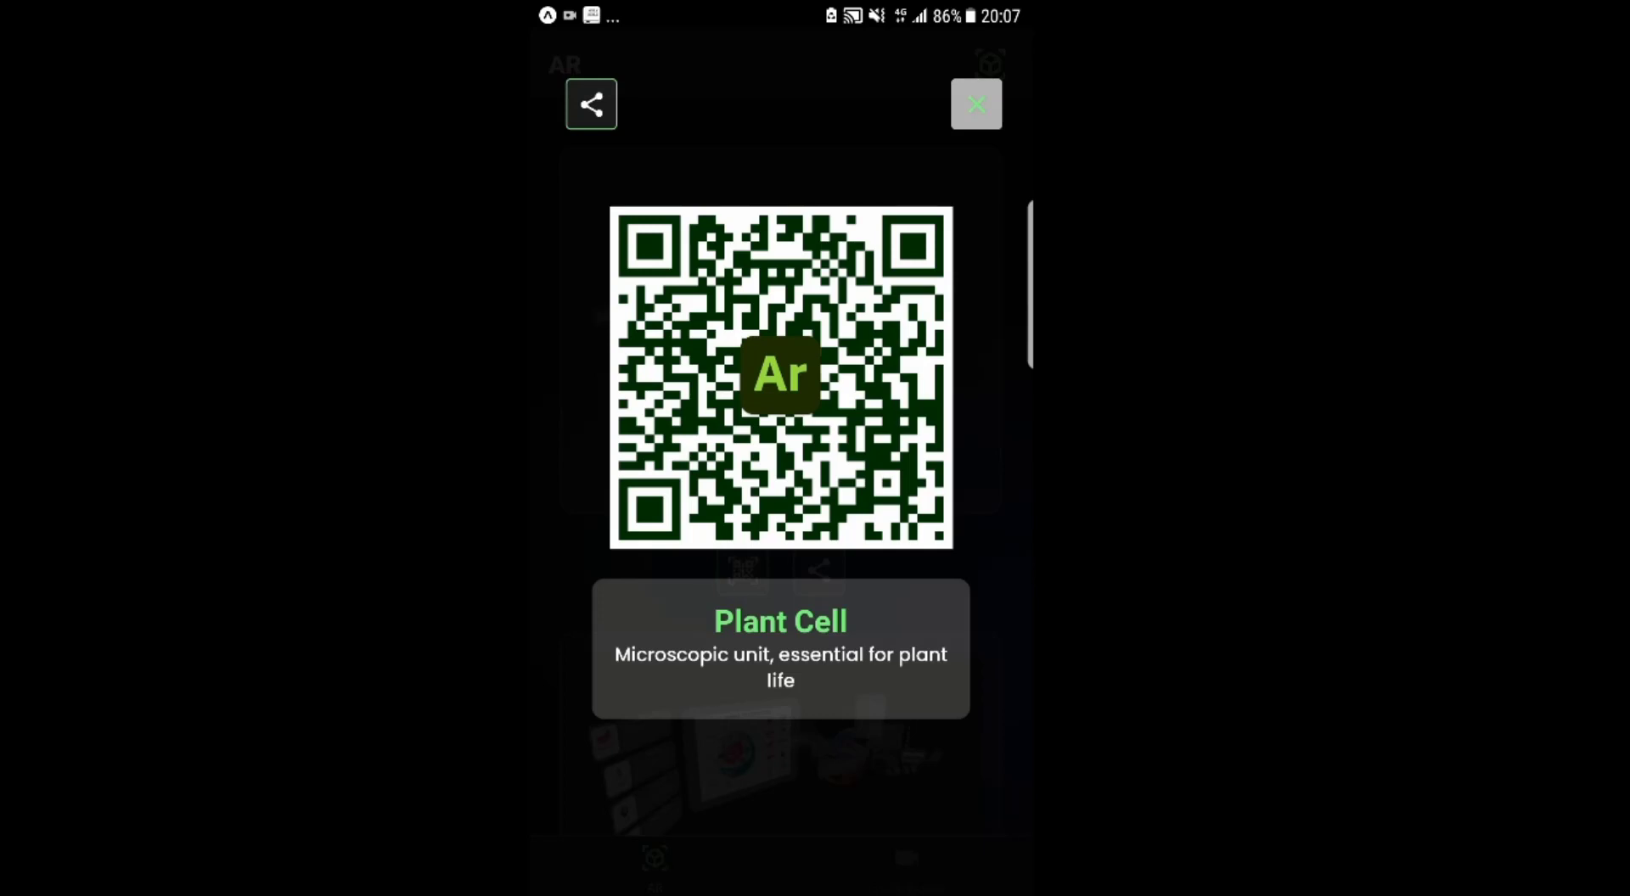
pyautogui.click(590, 102)
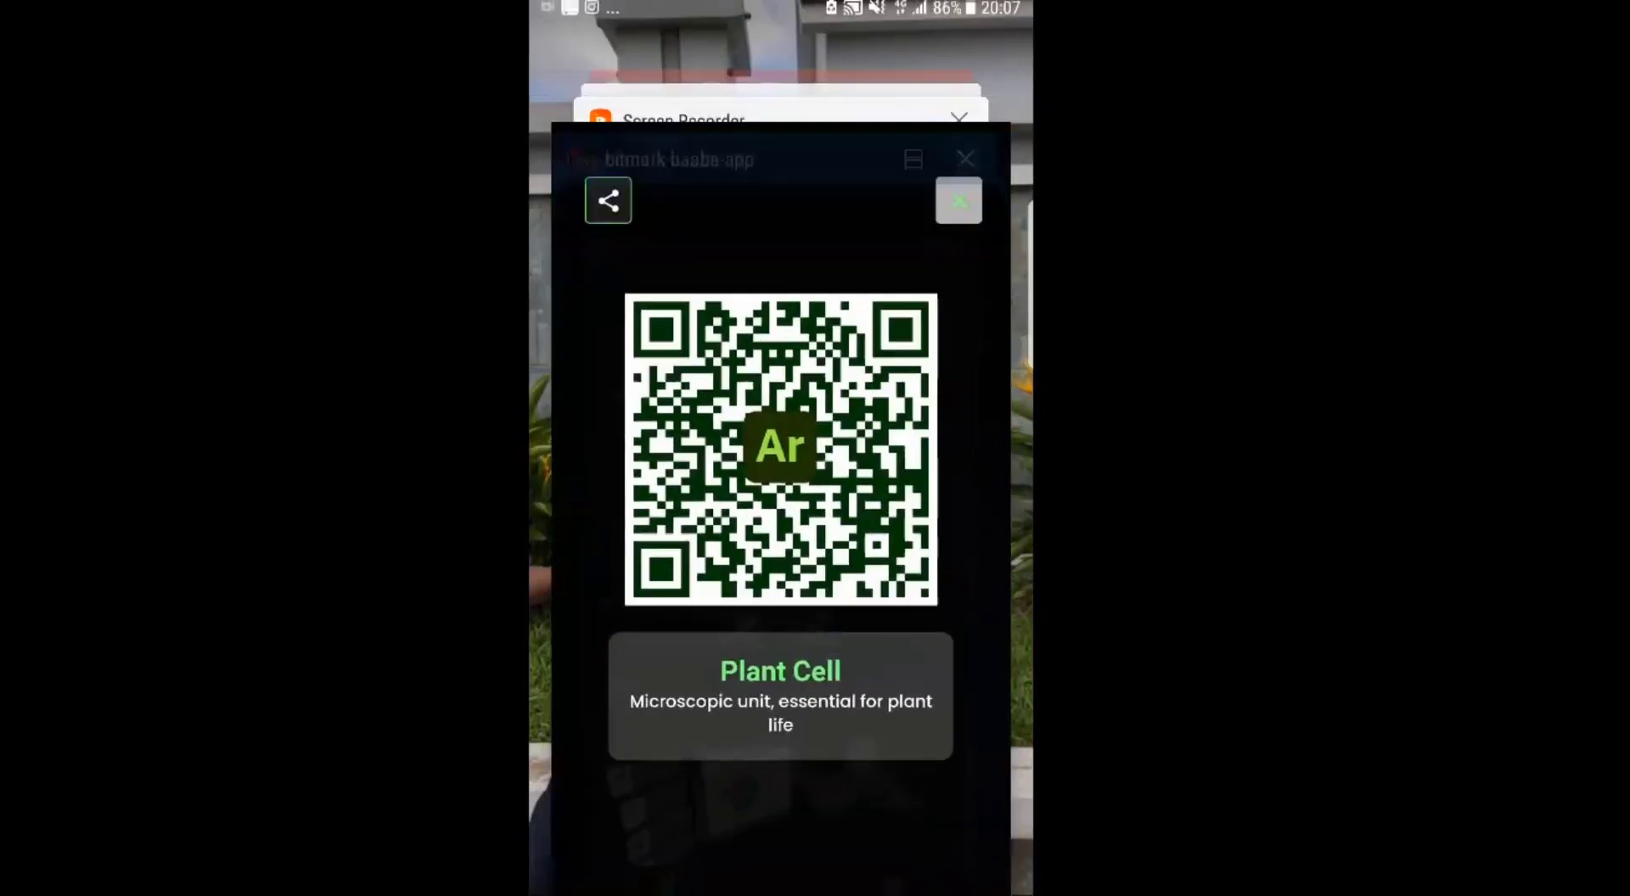
pyautogui.click(964, 158)
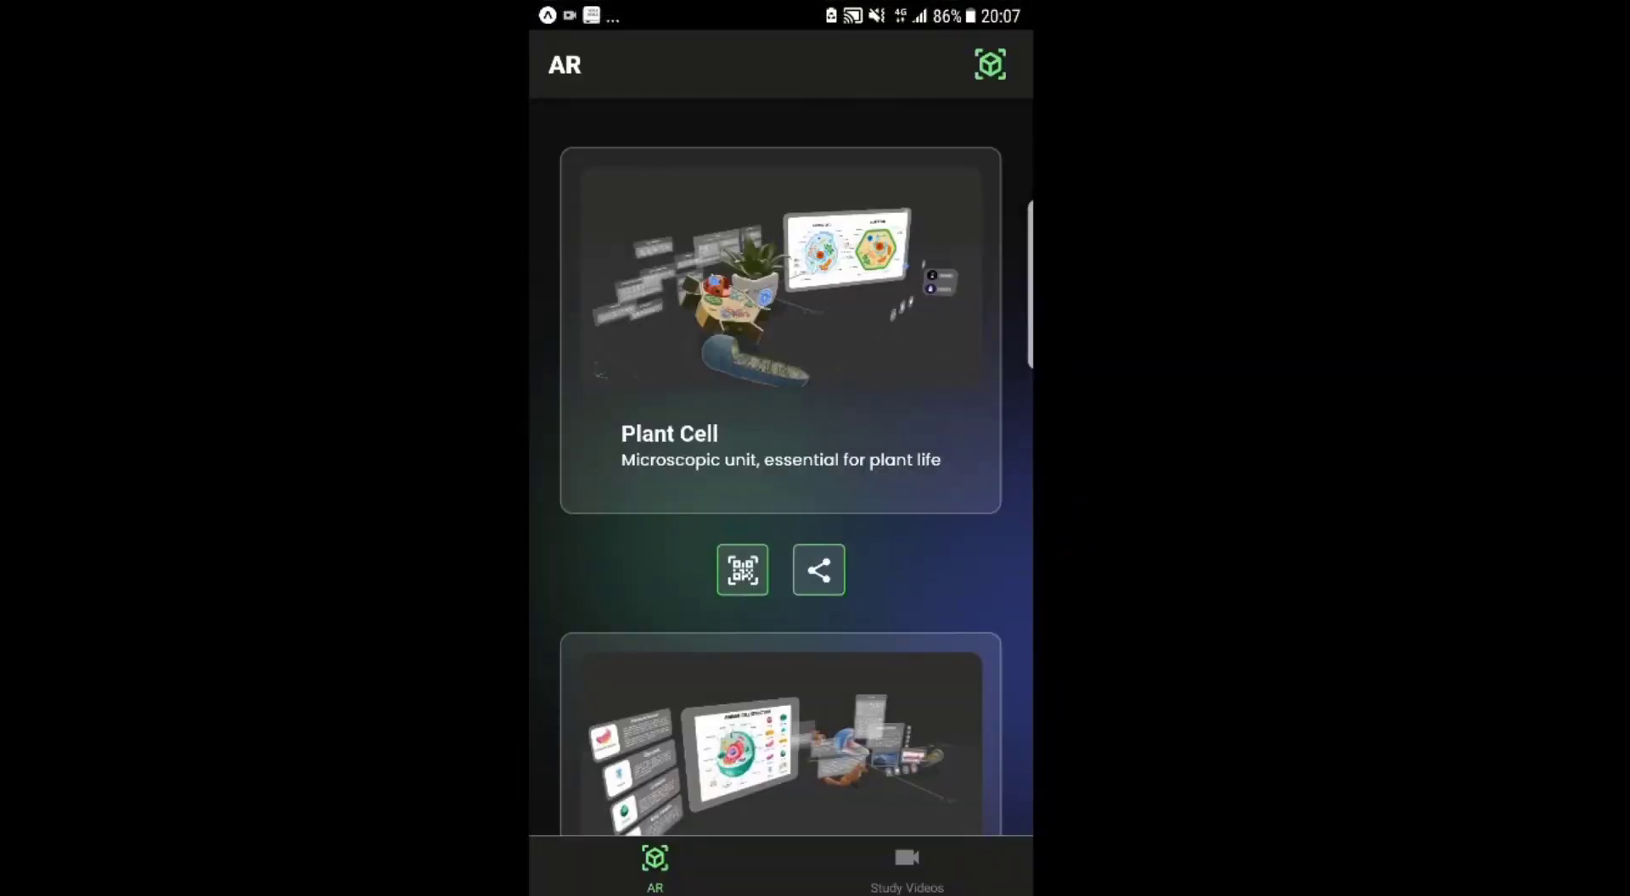
# Step: Browse the course cards in the Study Videos section
pyautogui.click(906, 868)
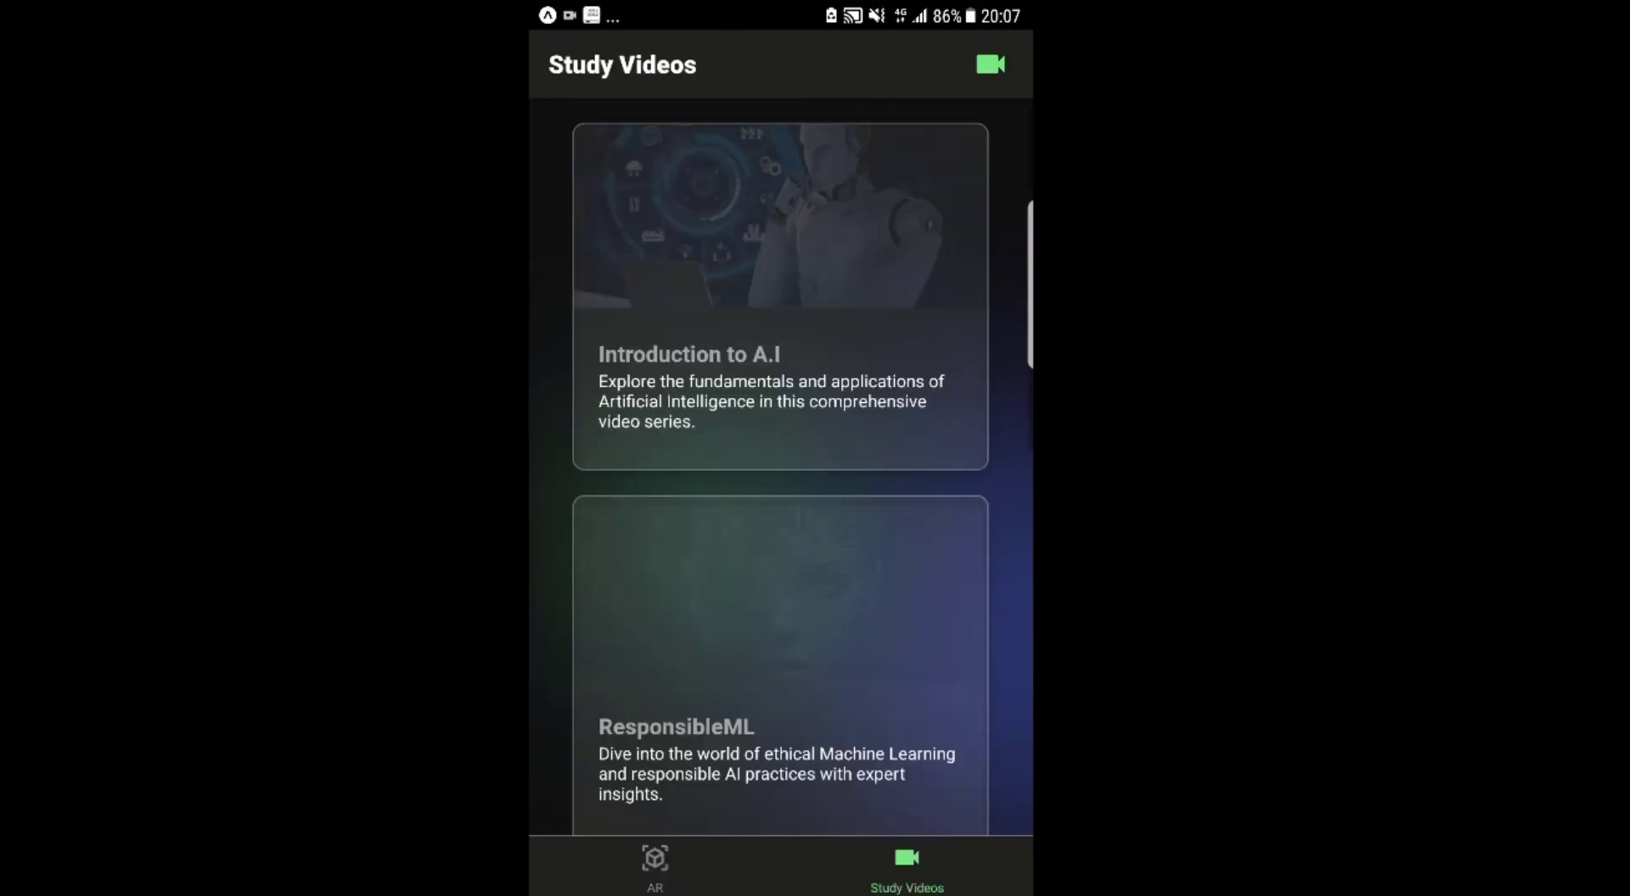
pyautogui.scroll(-3)
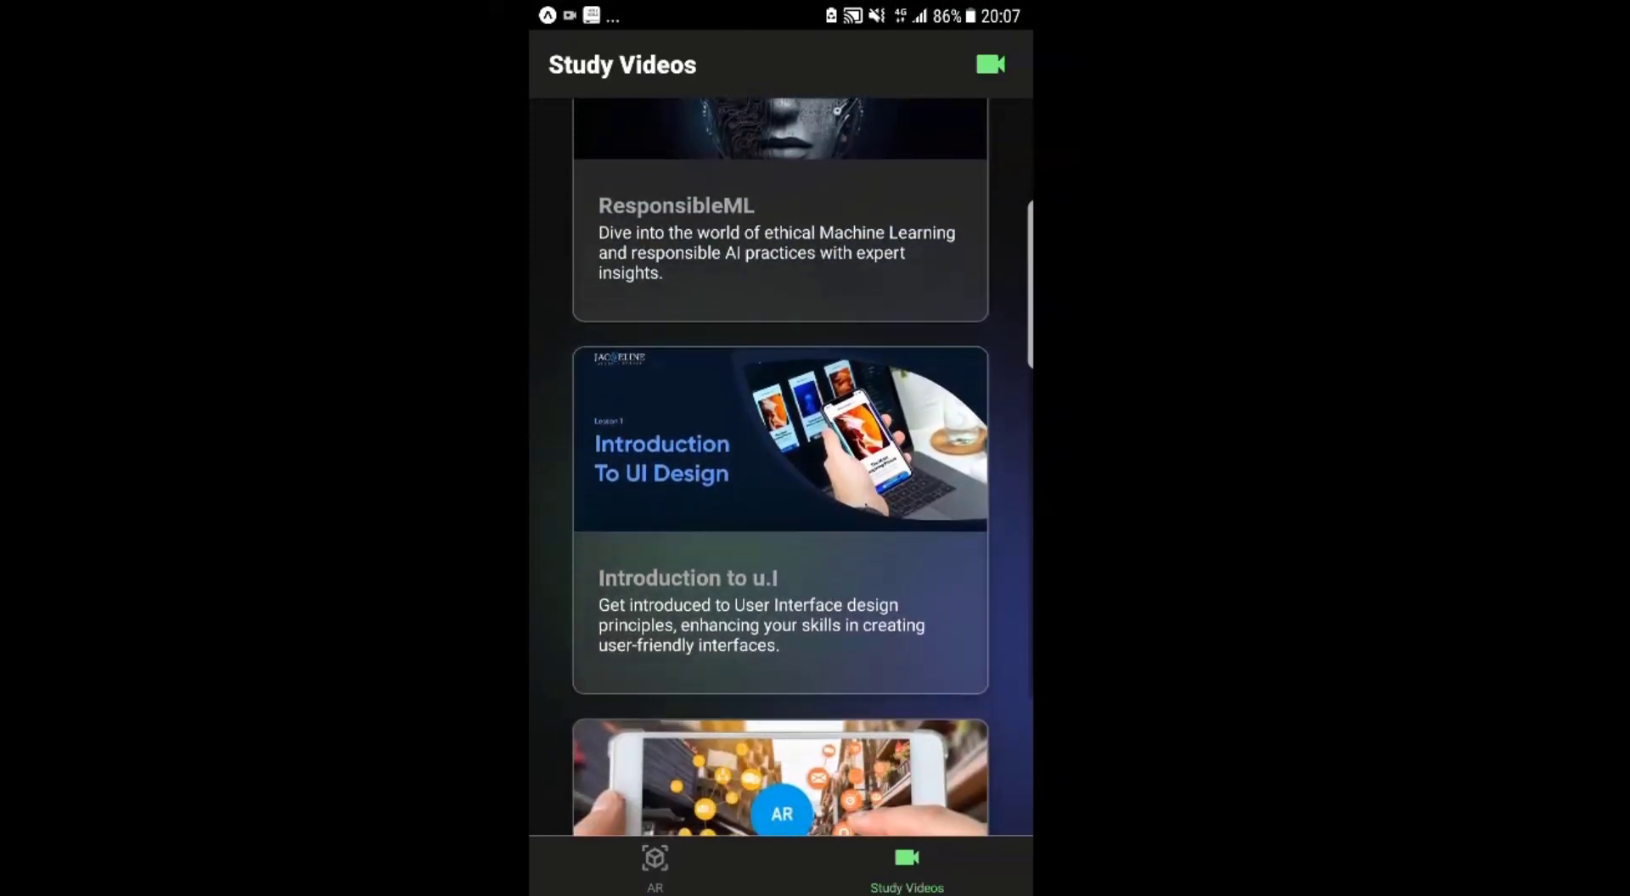
pyautogui.scroll(-3)
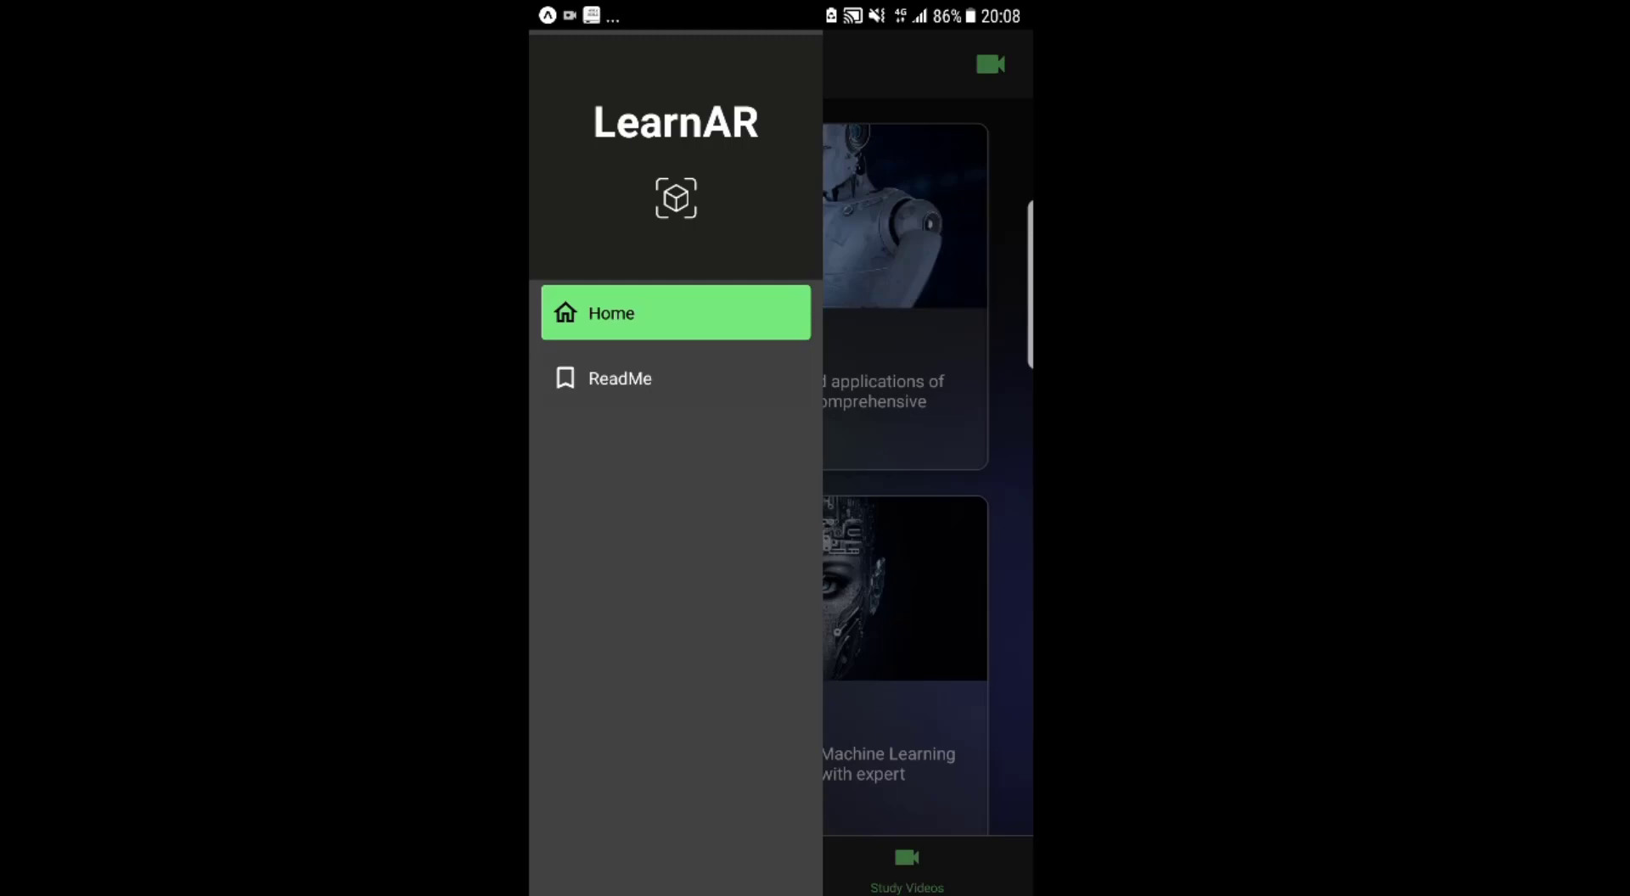
# Step: Read through the ReadMe page's About and Compatibility sections
pyautogui.click(620, 377)
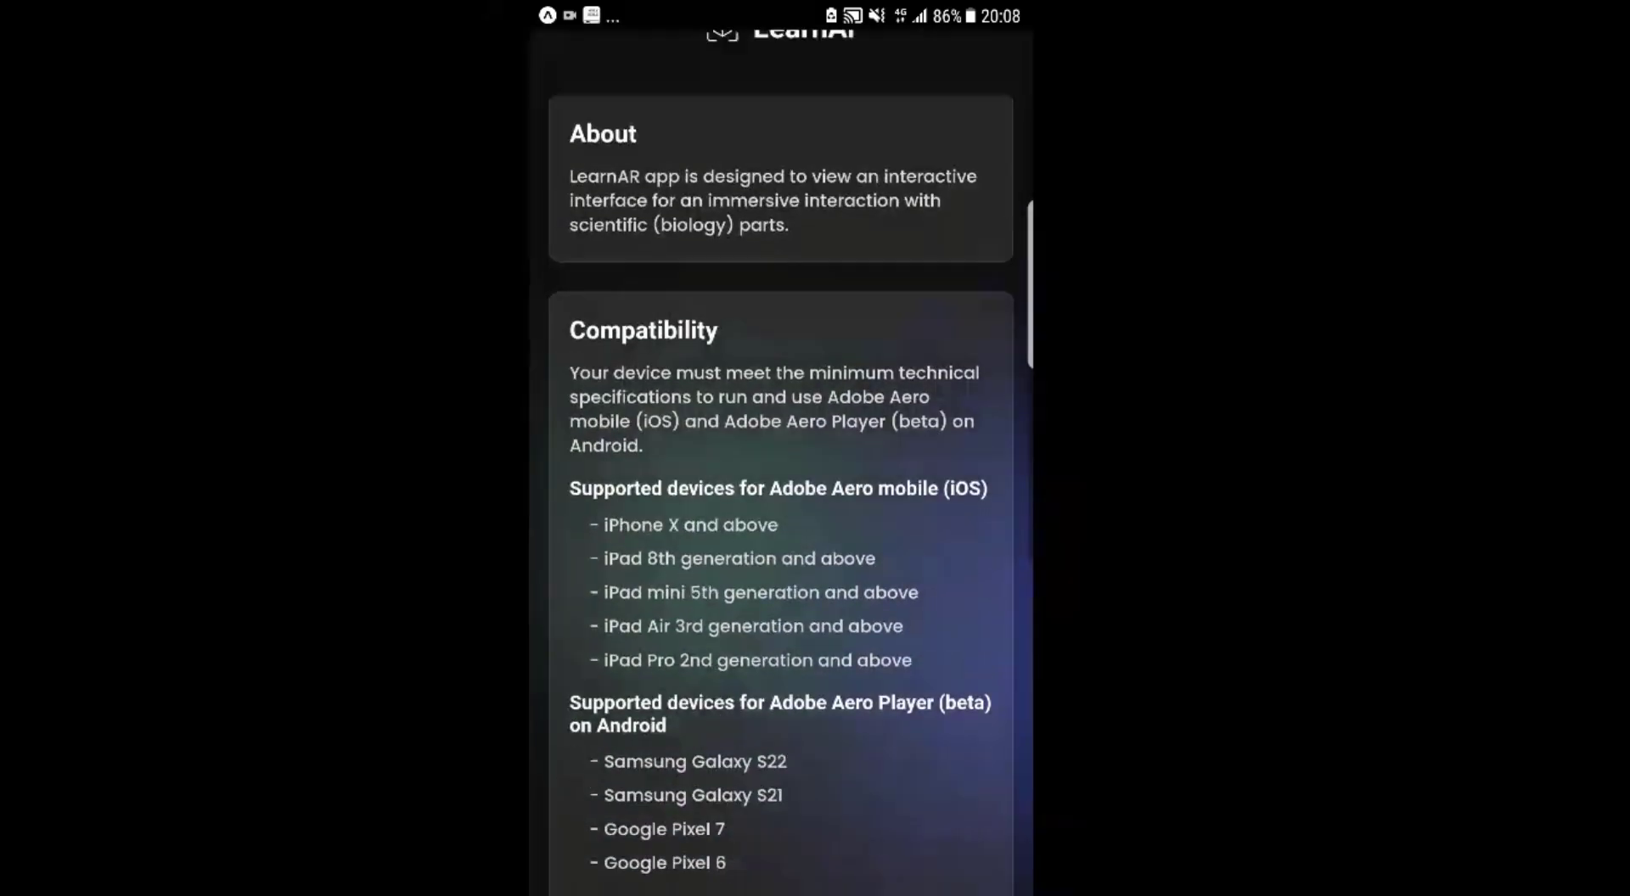
pyautogui.scroll(-3)
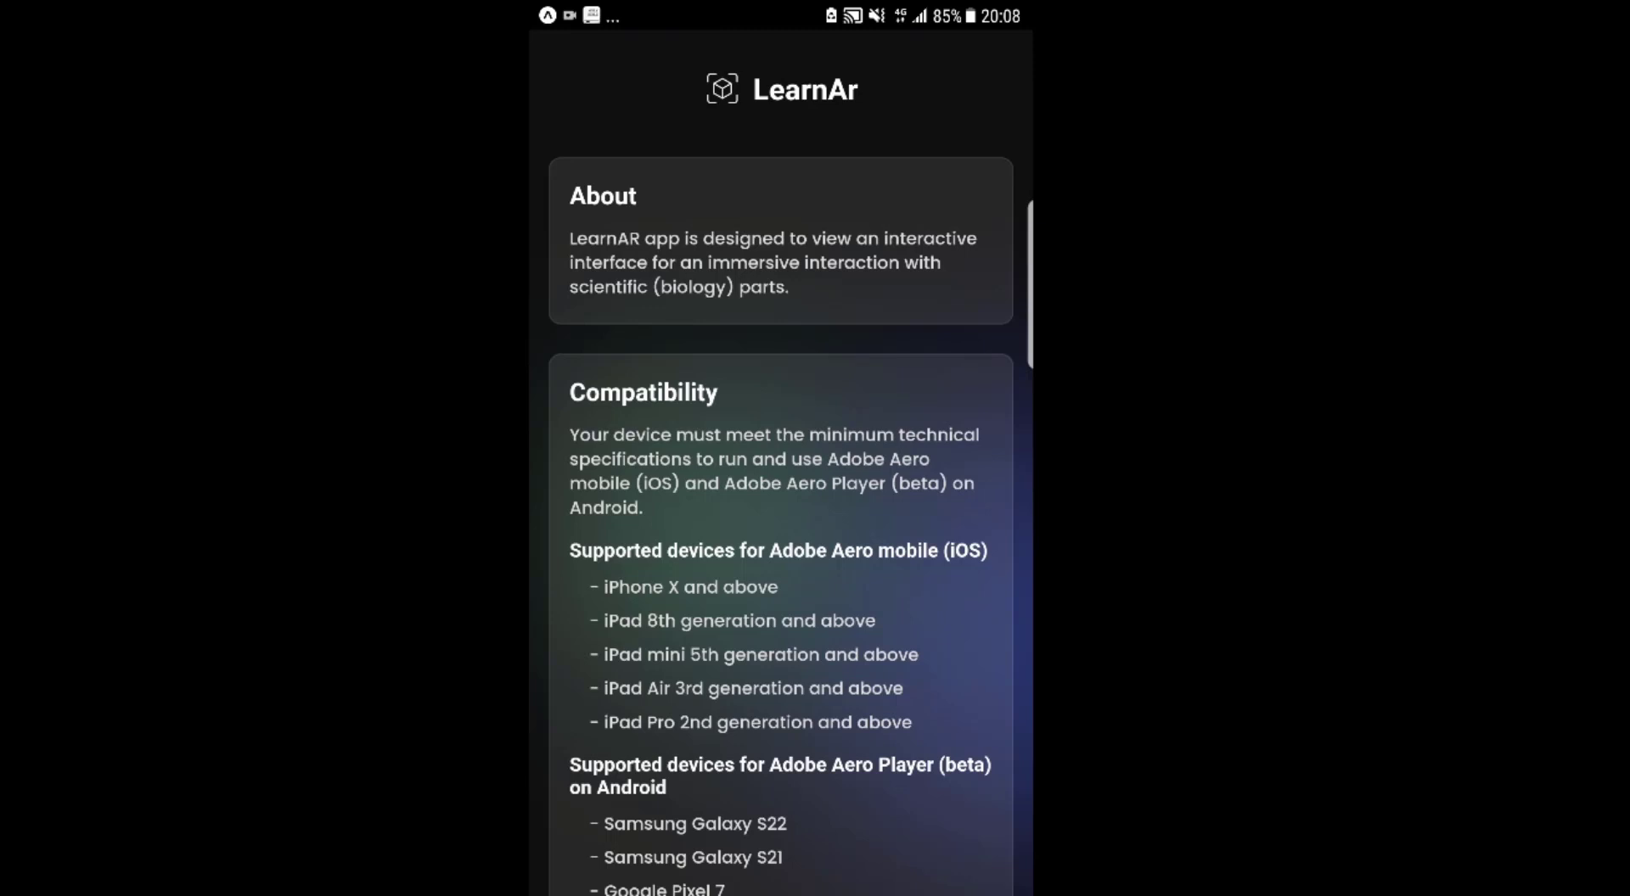
pyautogui.scroll(-3)
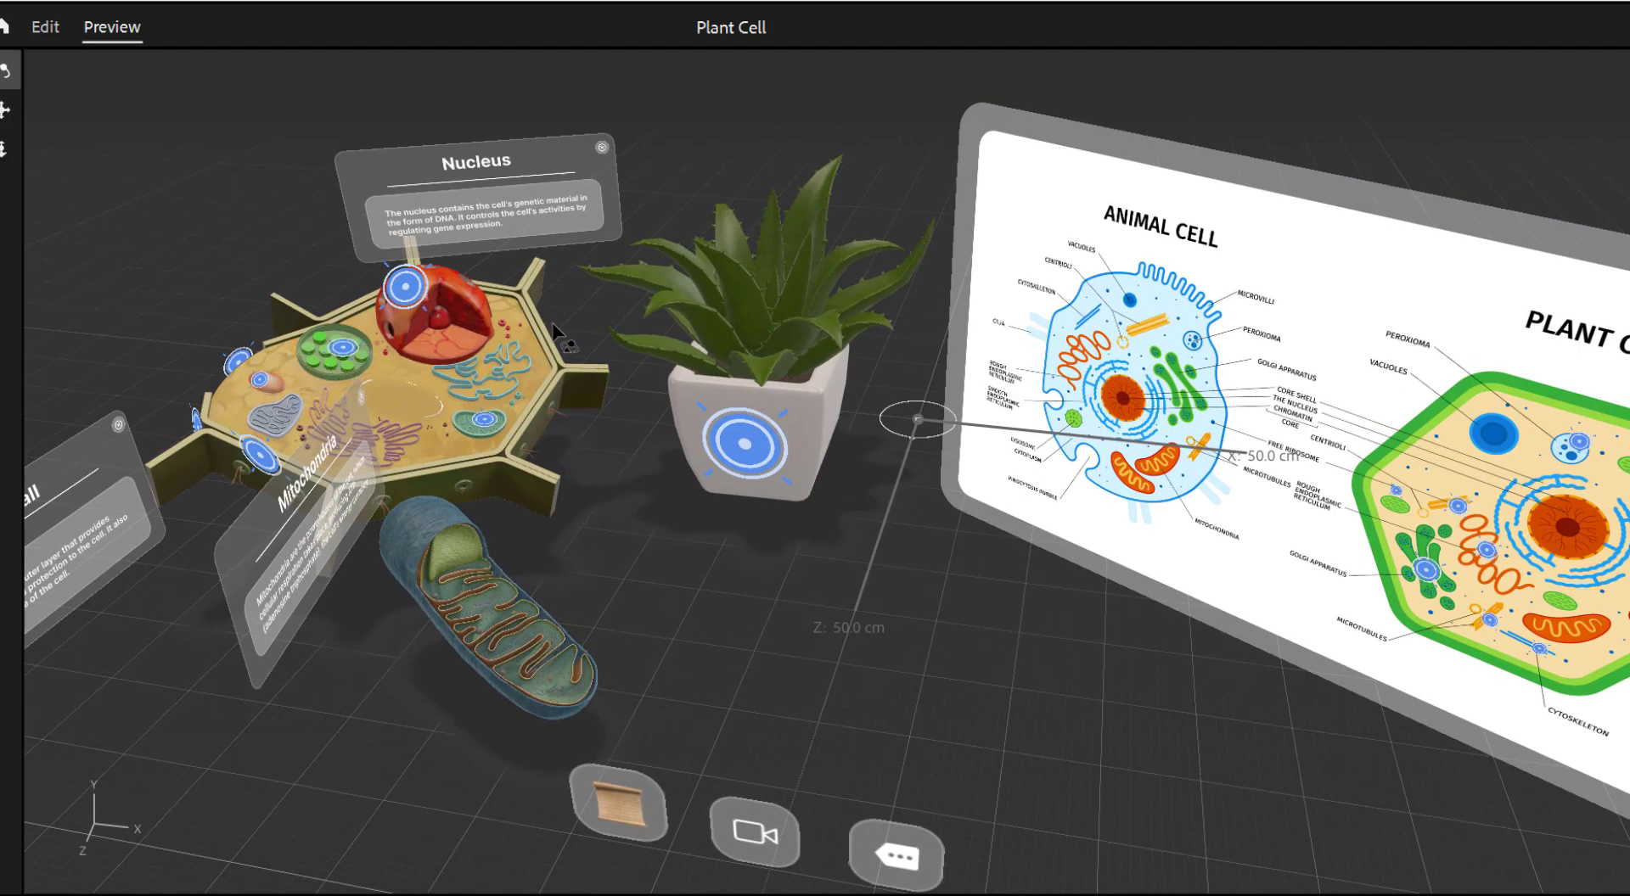
# Step: Tap a Plant Cell hotspot in the Aero preview, then close the Peroxioma card
pyautogui.click(254, 389)
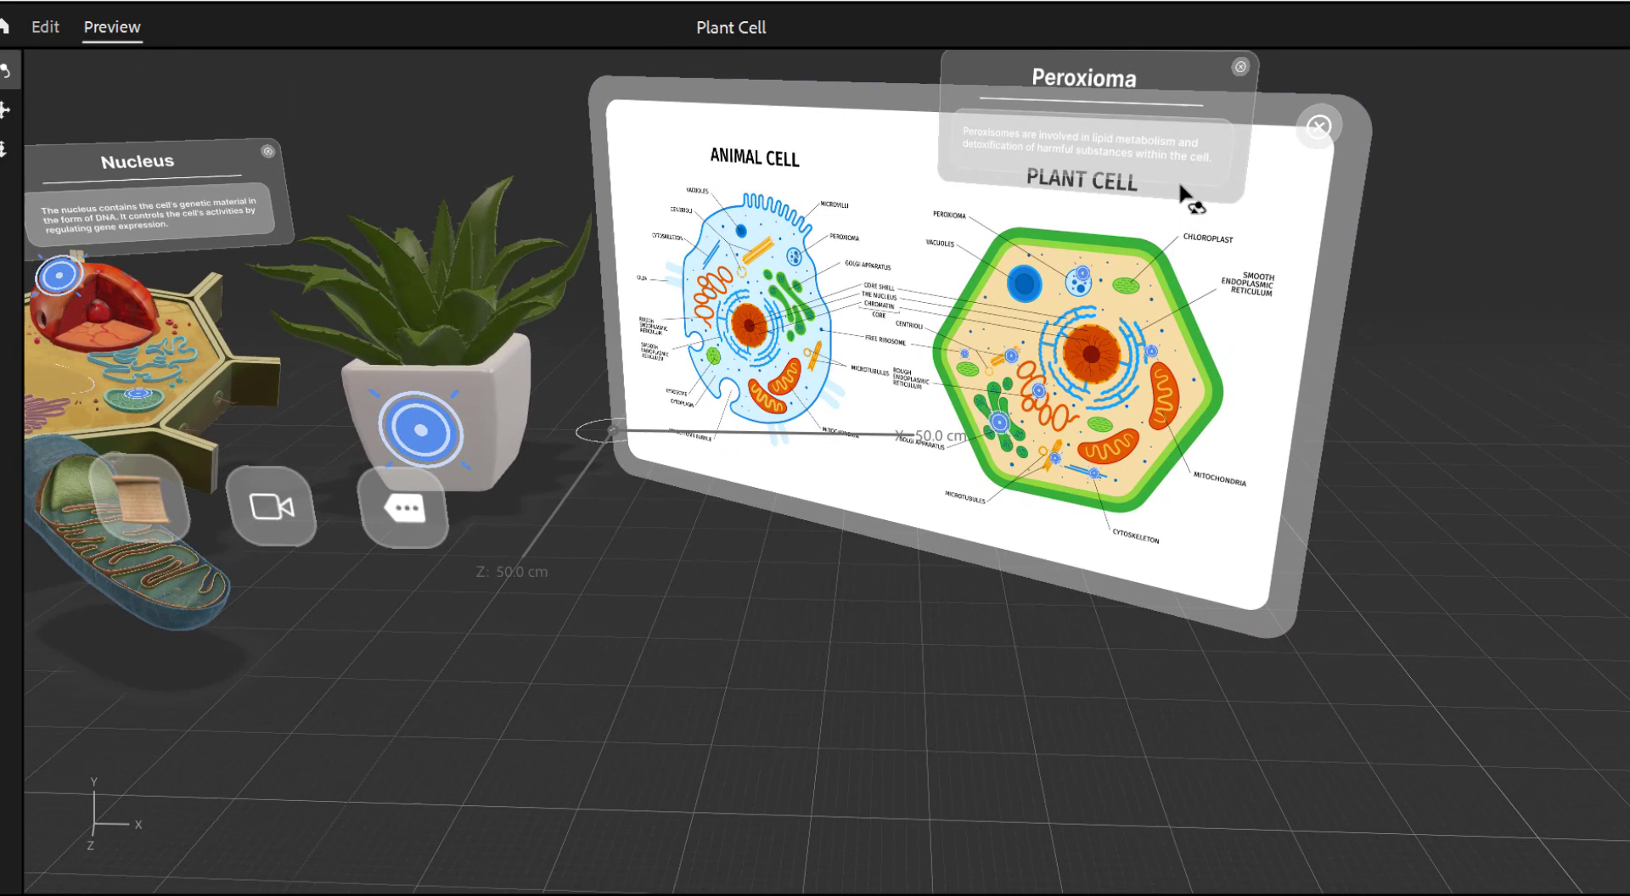
pyautogui.click(1239, 66)
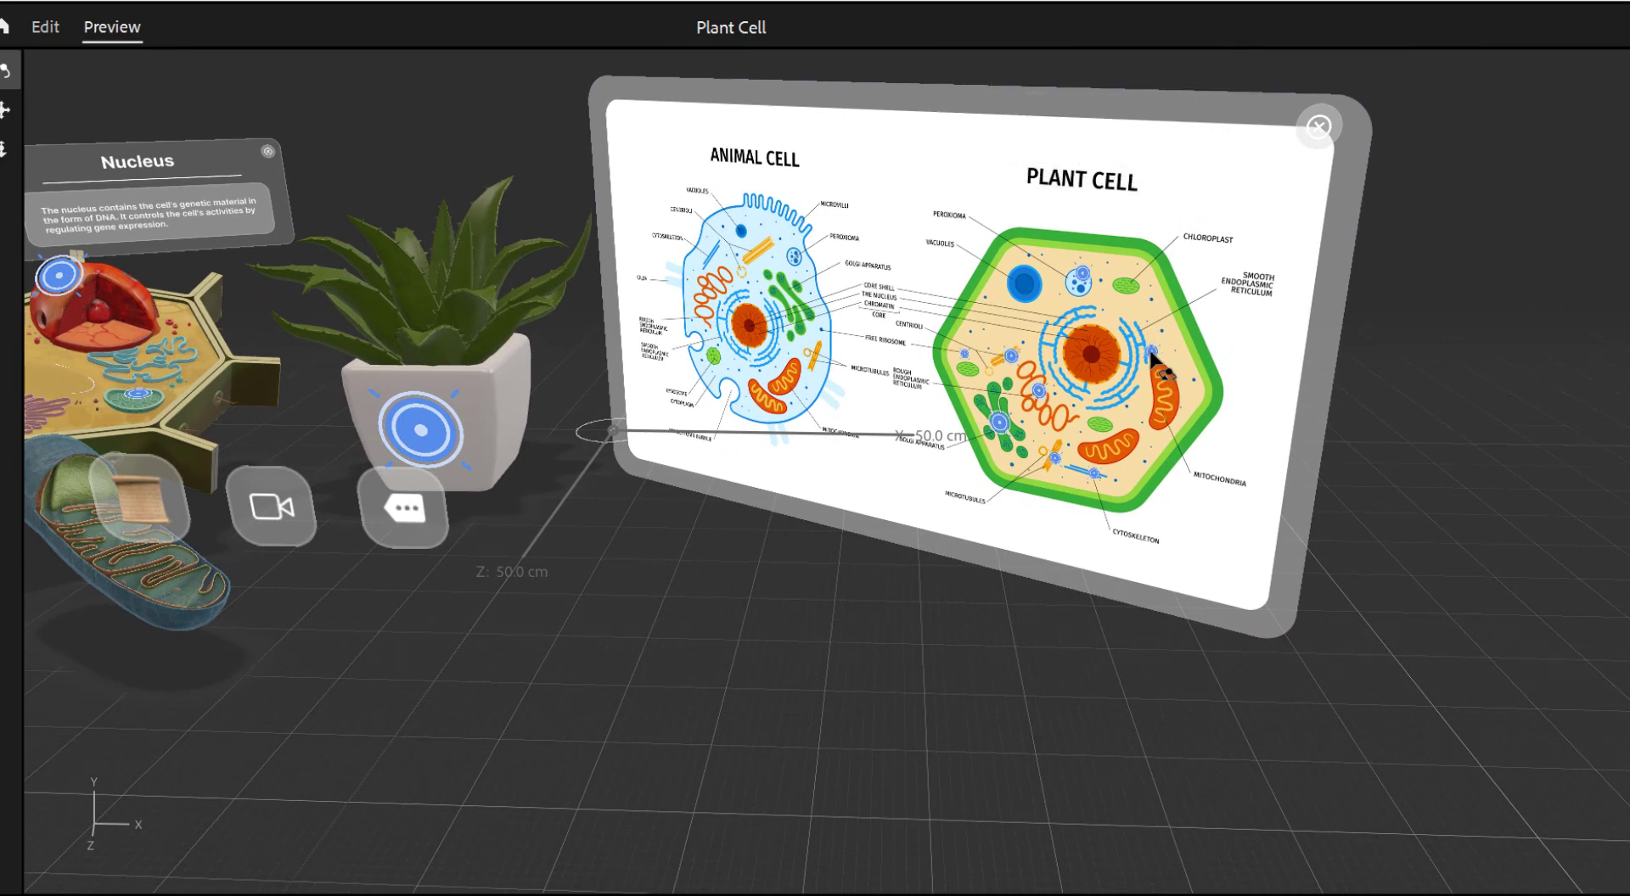